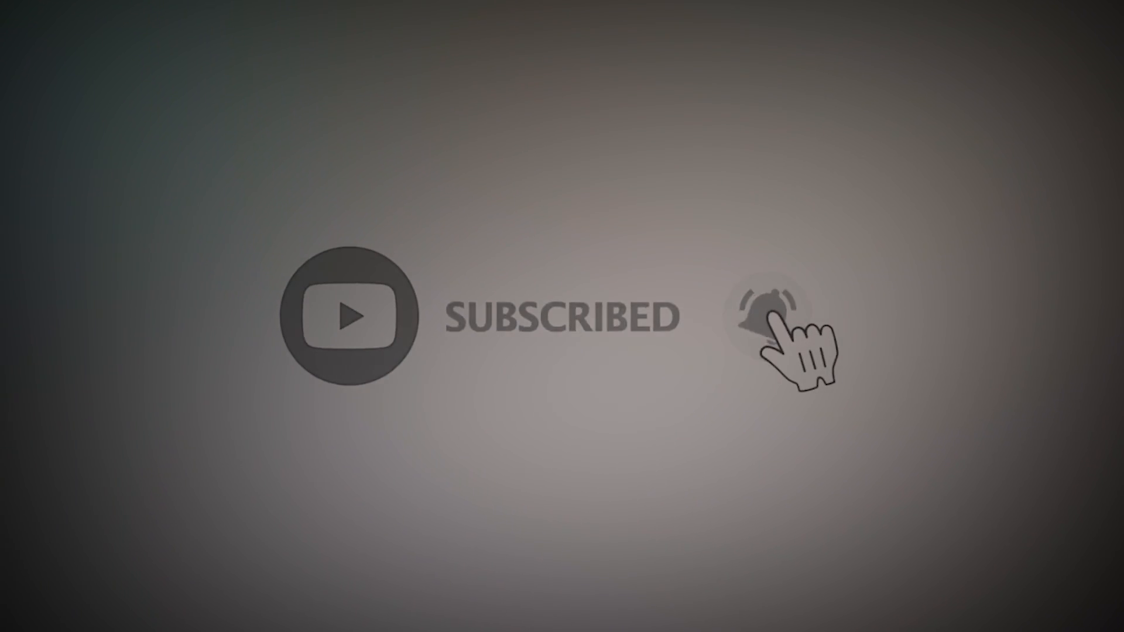
left_click(764, 315)
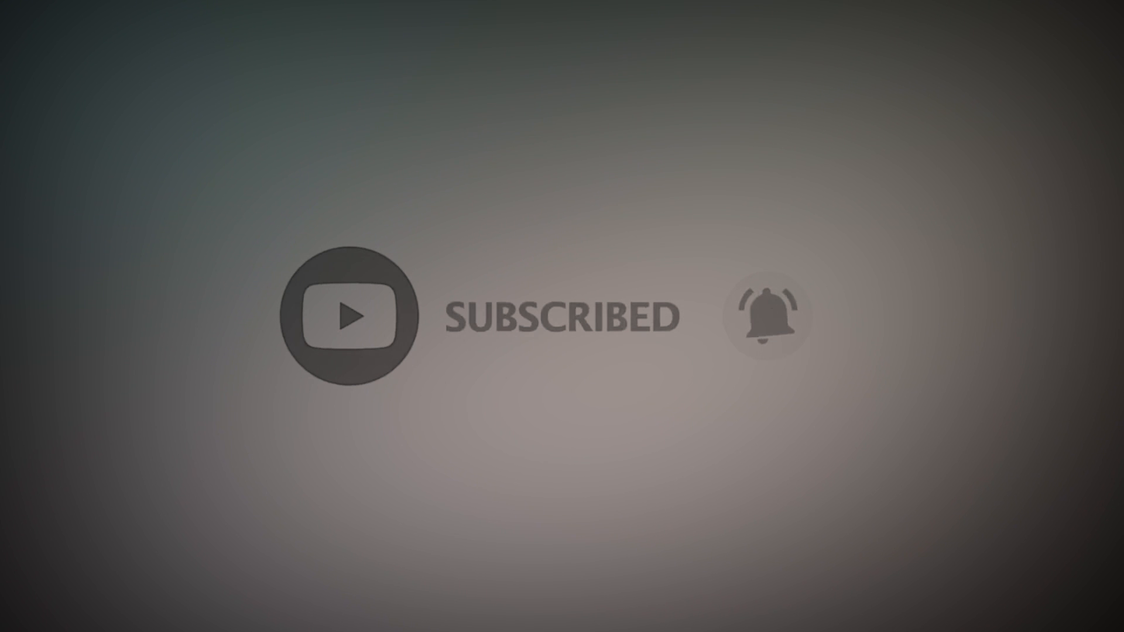